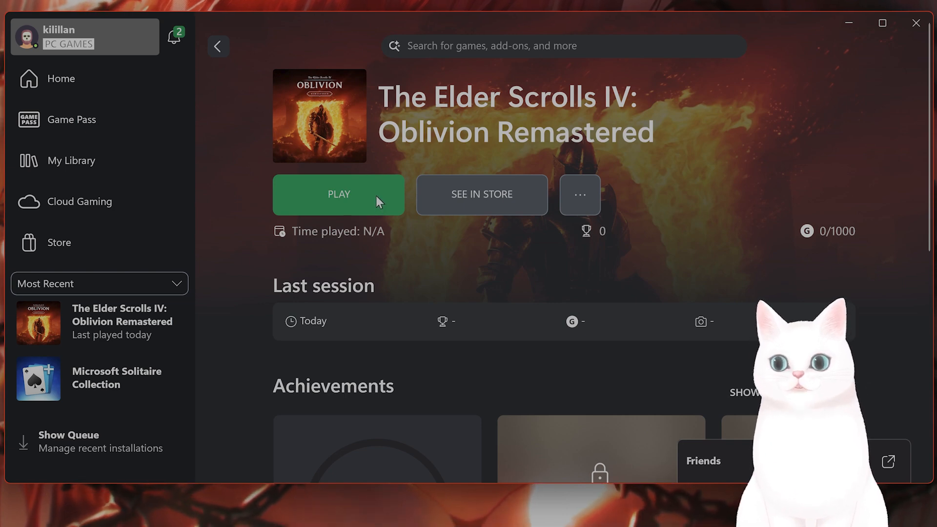
- Launch Oblivion Remastered from its Xbox app page and enter the Options menu
left_click(338, 195)
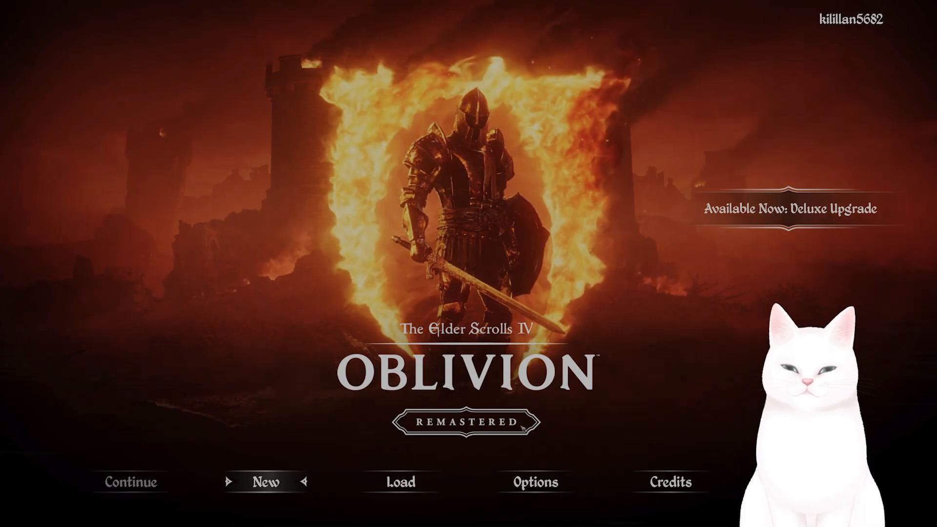
left_click(533, 482)
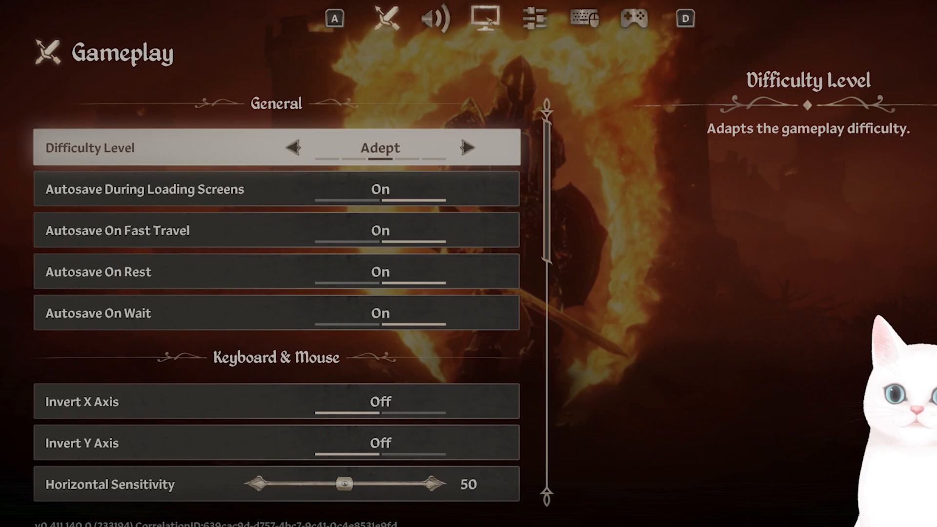
- In Graphics settings, set Quality Level from Ultra to High (briefly passing Medium)
left_click(483, 19)
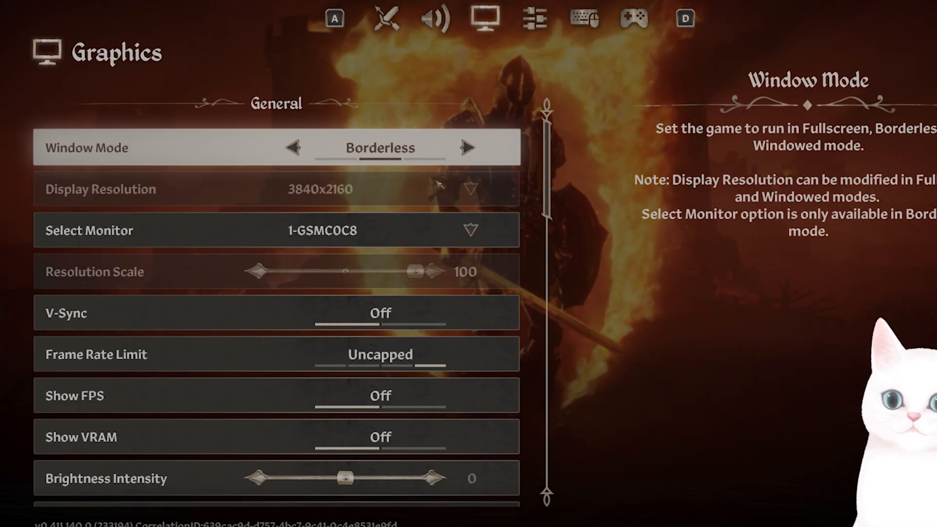
scroll("down", 3)
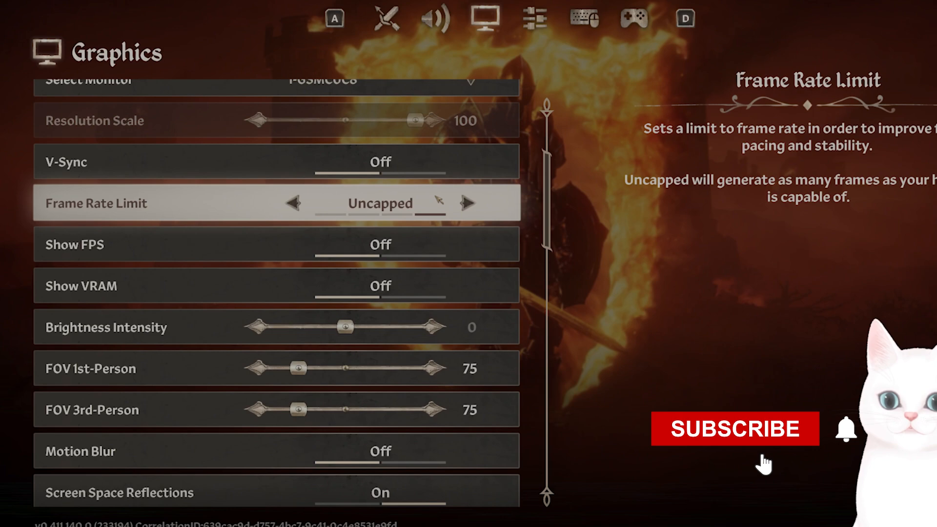
scroll("down", 3)
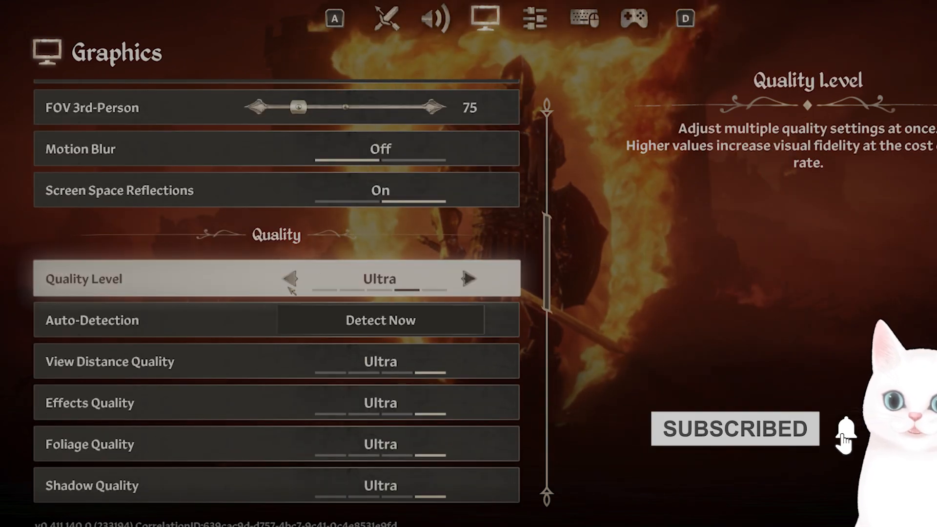
left_click(291, 278)
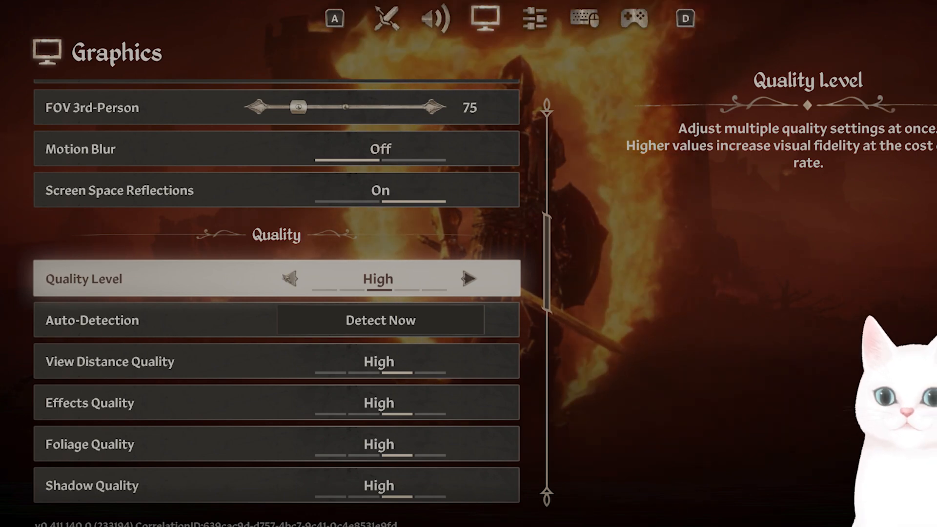
left_click(291, 278)
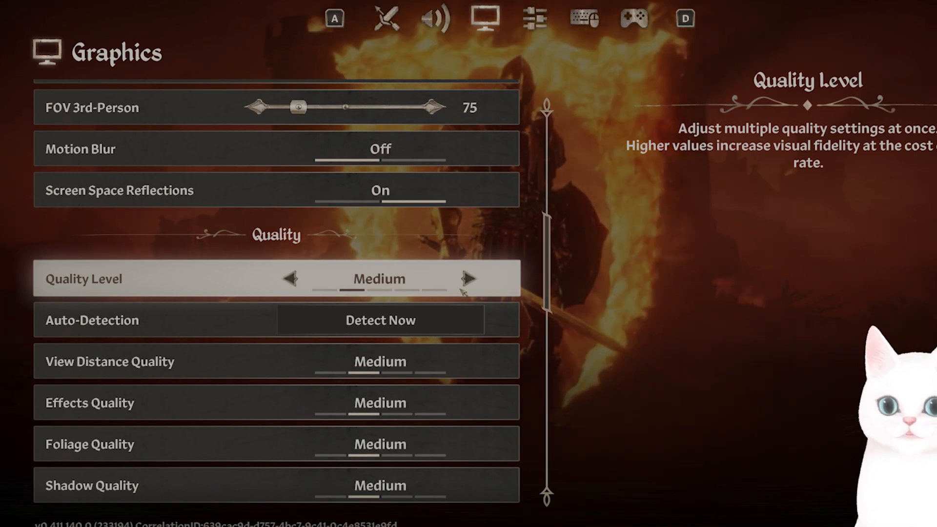
left_click(468, 278)
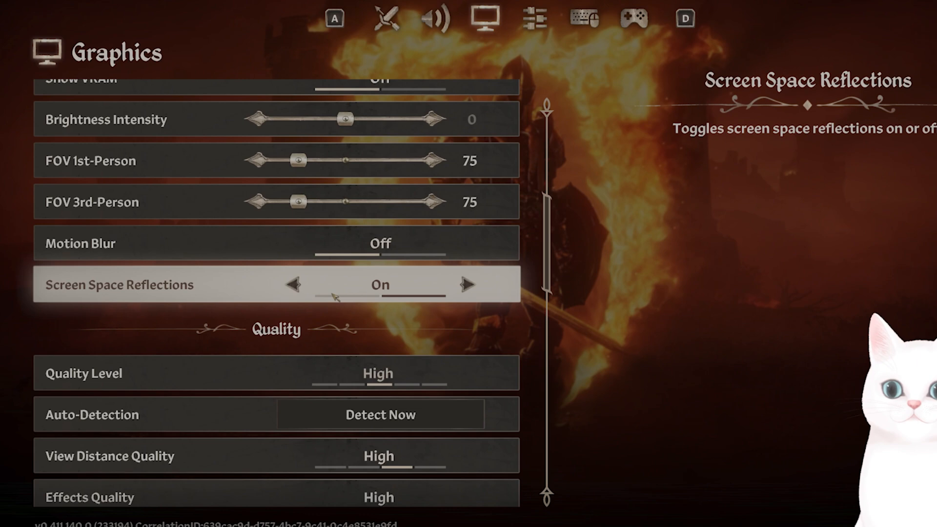
scroll("down", 3)
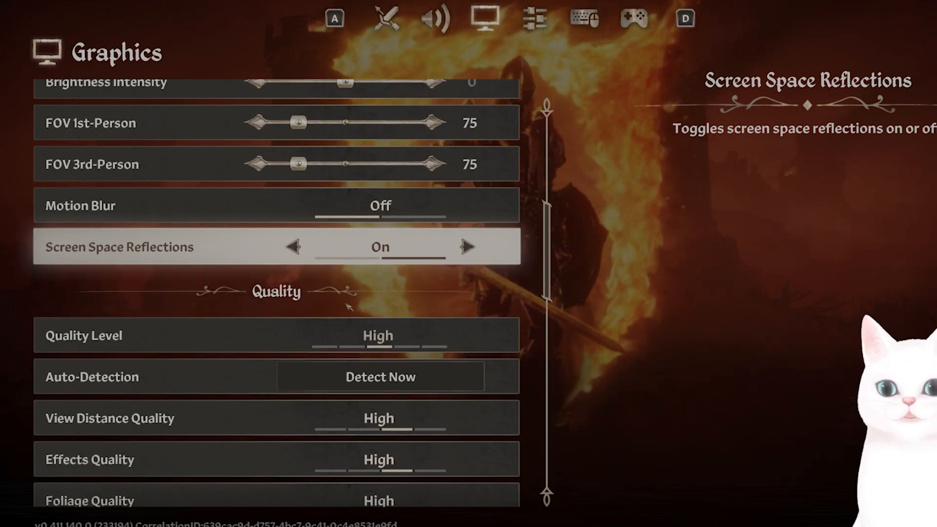
scroll("down", 3)
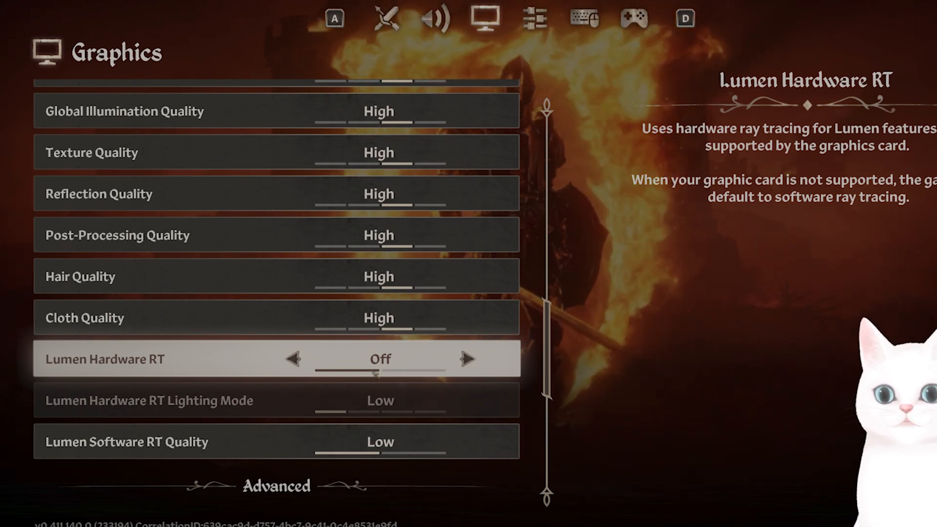
scroll("down", 3)
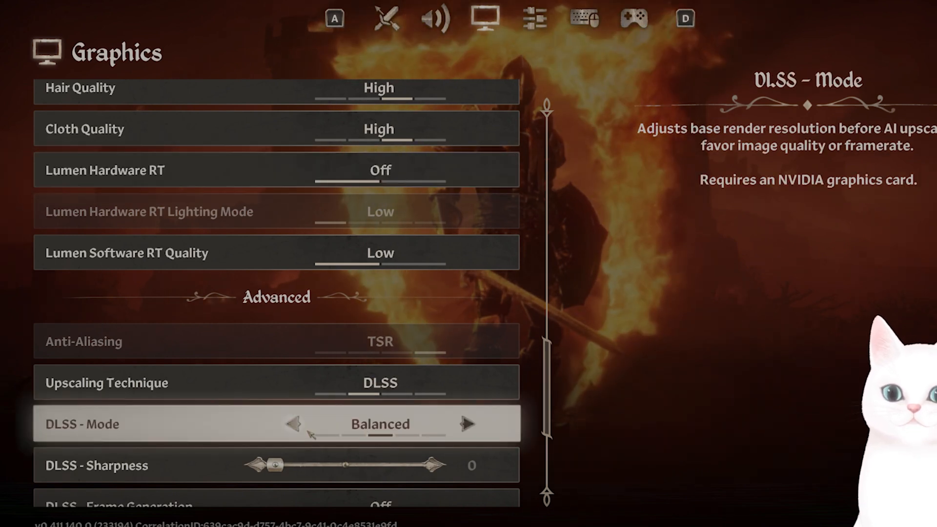
left_click(293, 424)
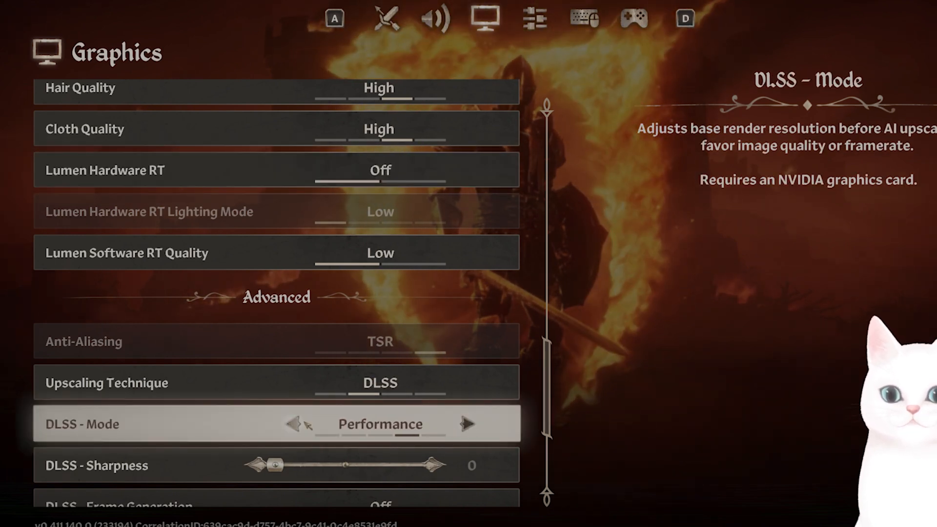
mouse_move(478, 425)
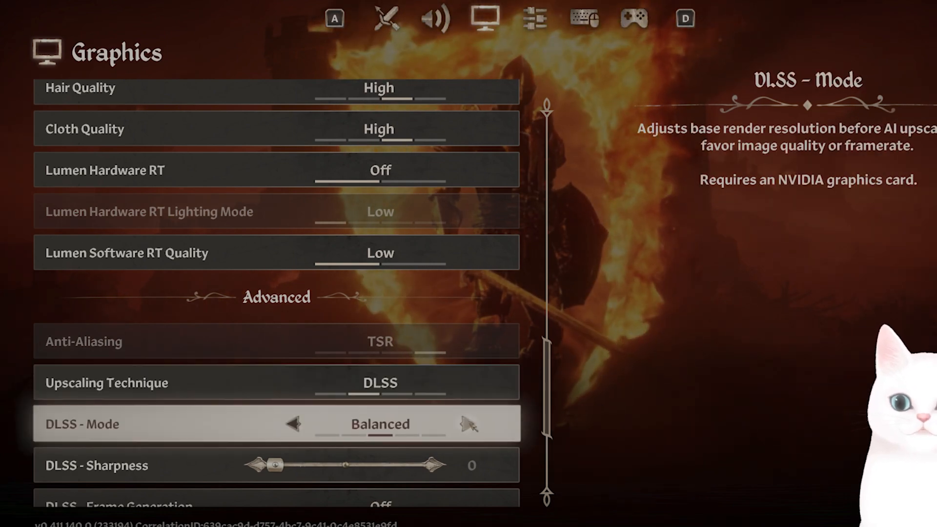
- Set NVIDIA Reflex to Enabled + Boost in the Graphics settings
scroll("down", 3)
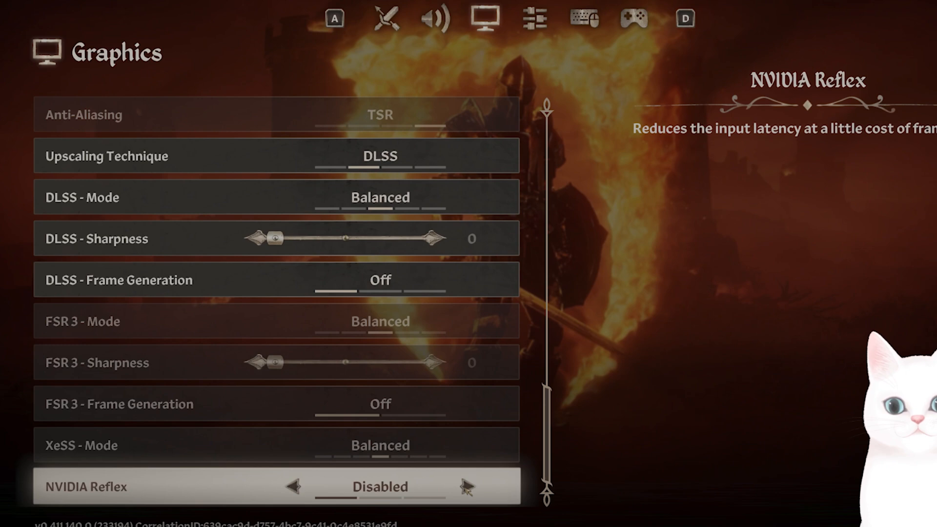
left_click(467, 486)
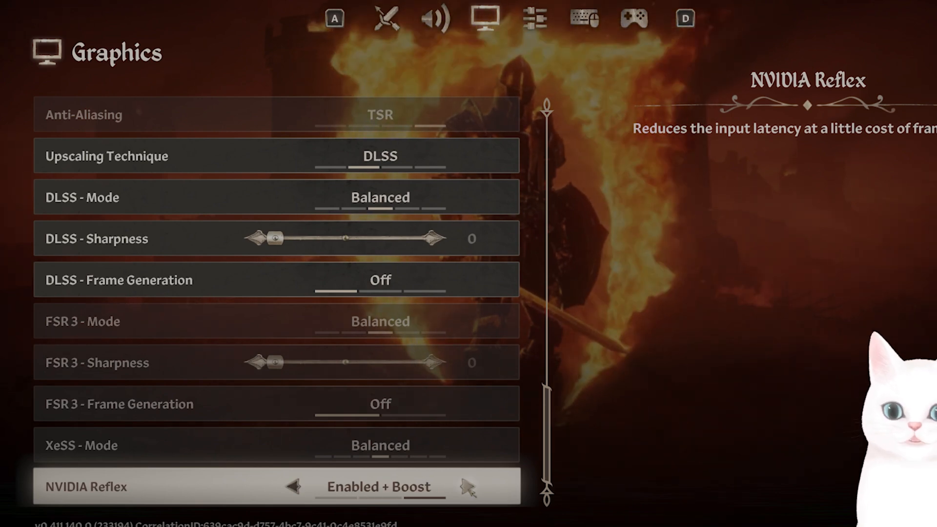
scroll("down", 3)
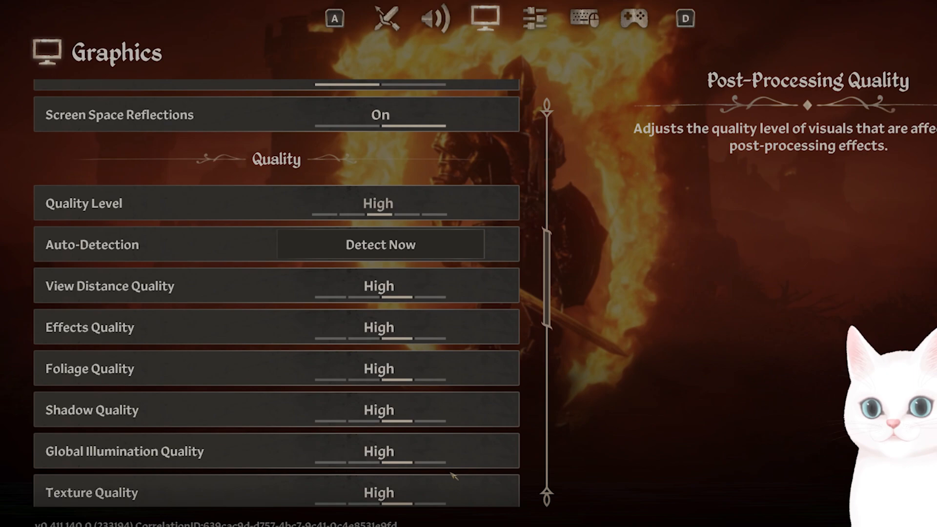
scroll("up", 3)
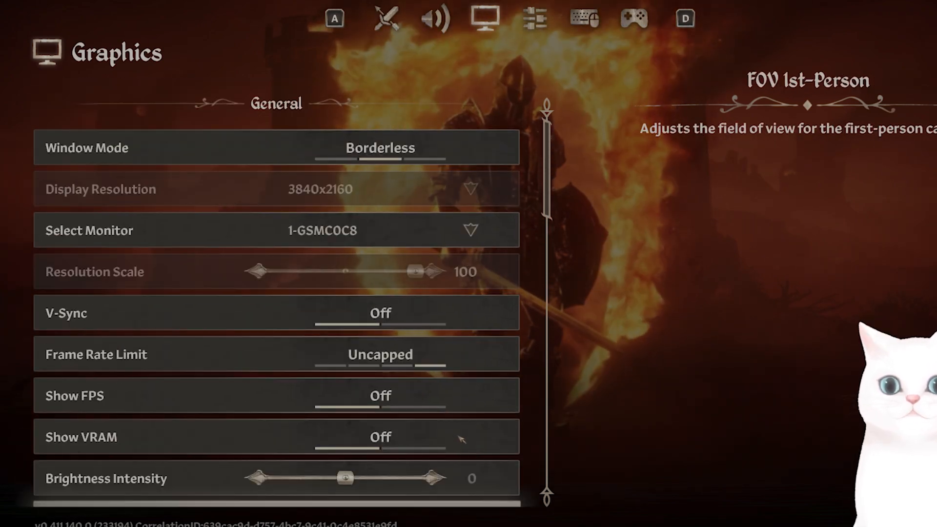
scroll("down", 3)
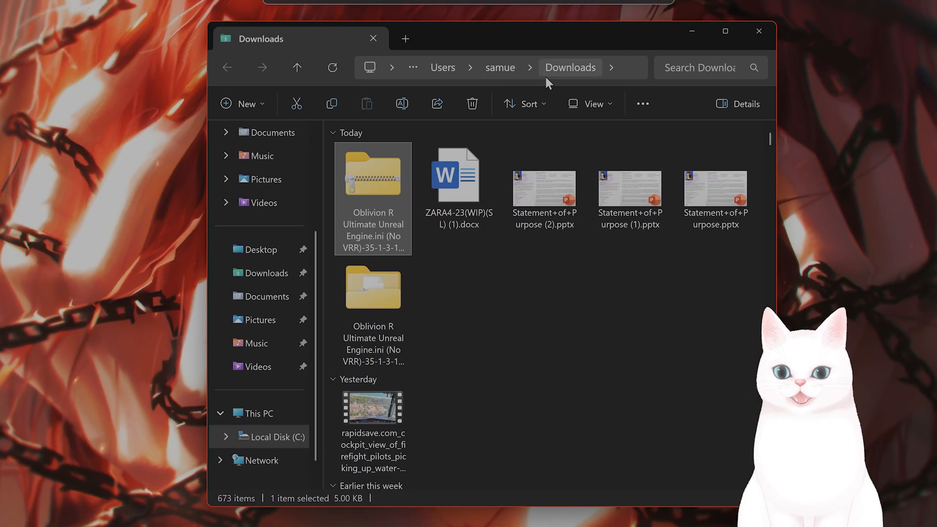
mouse_move(373, 174)
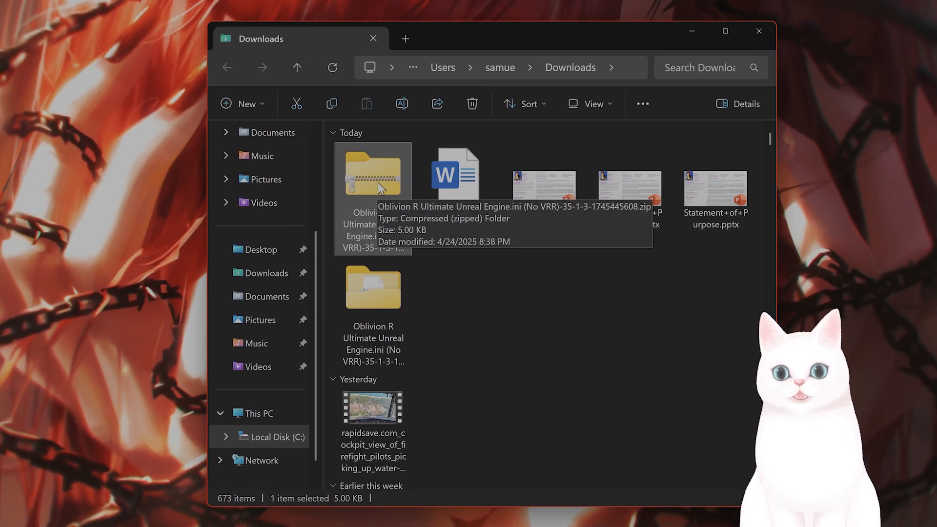
- Extract the Ultimate Unreal Engine.ini zip to the suggested folder in Downloads
right_click(373, 174)
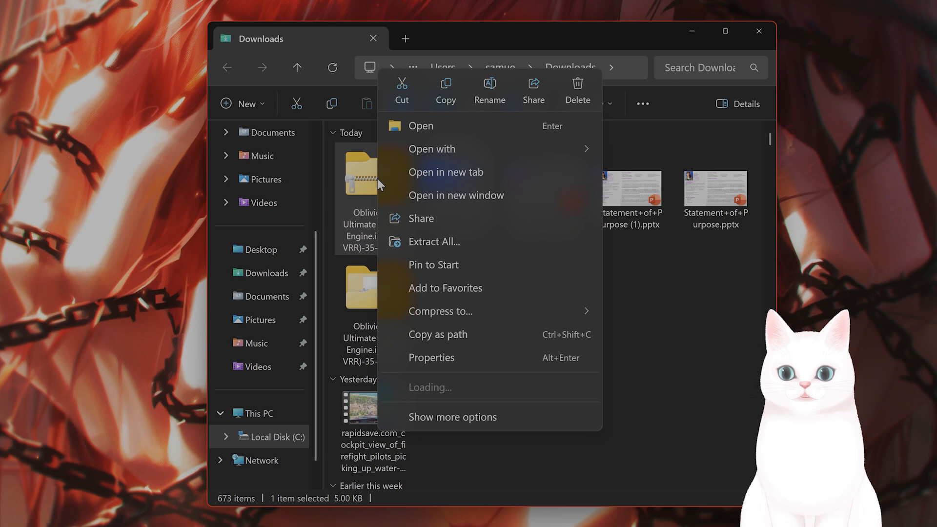
left_click(433, 241)
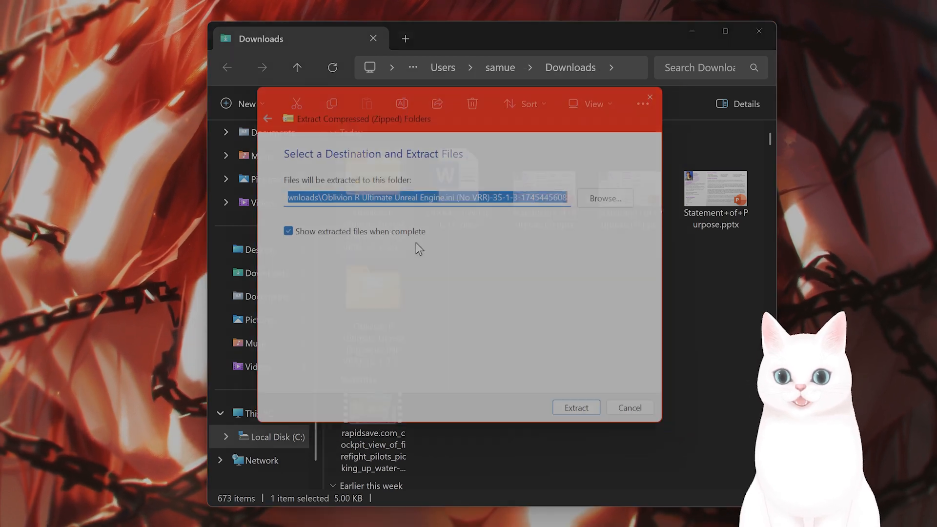
left_click(574, 408)
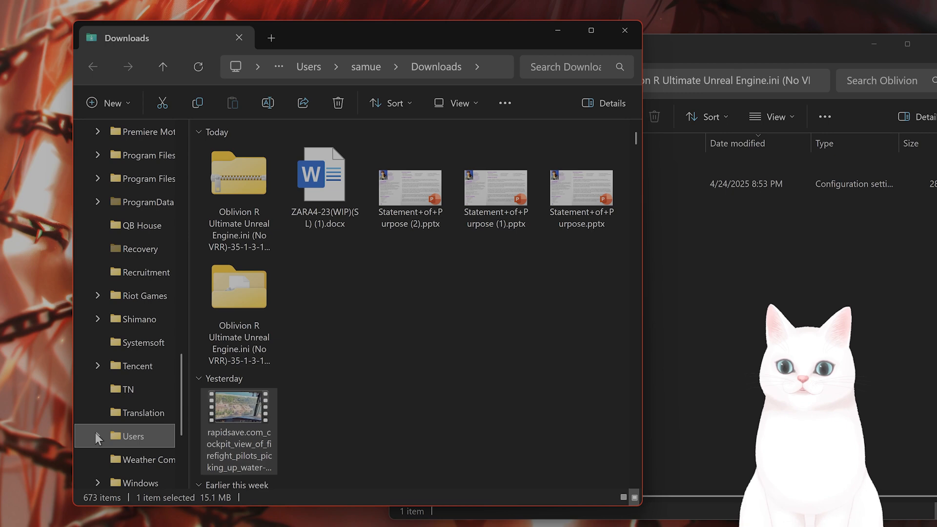
- Navigate to Documents\My Games\Oblivion Remastered\Saved\Config via the Users folder
left_click(129, 436)
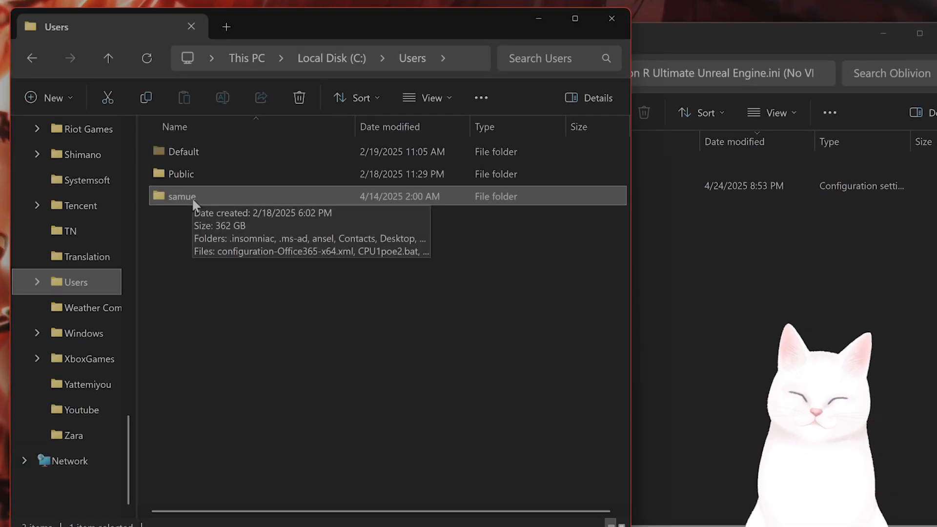
double_click(181, 196)
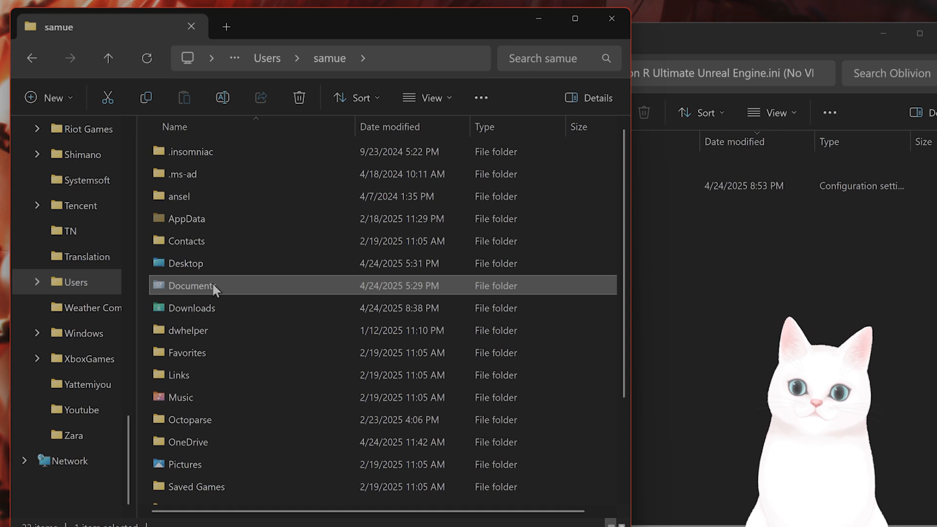
double_click(192, 285)
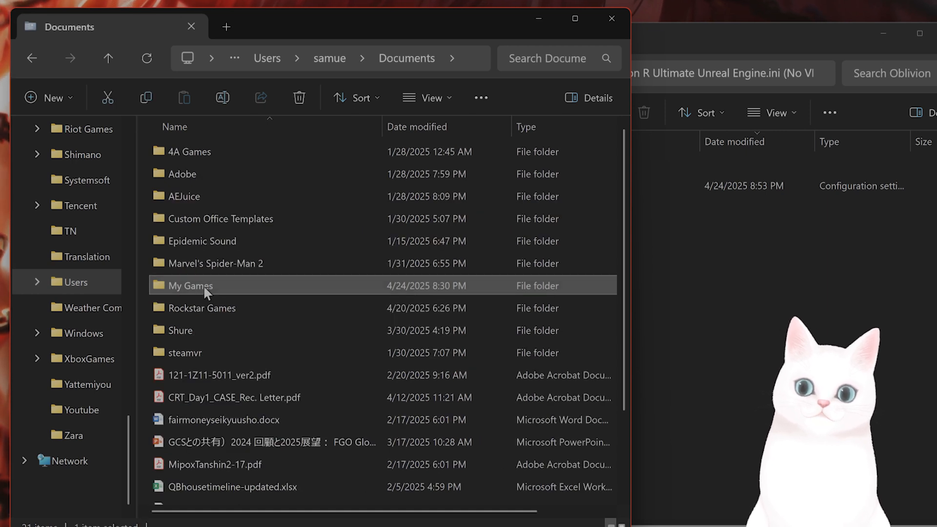
double_click(190, 285)
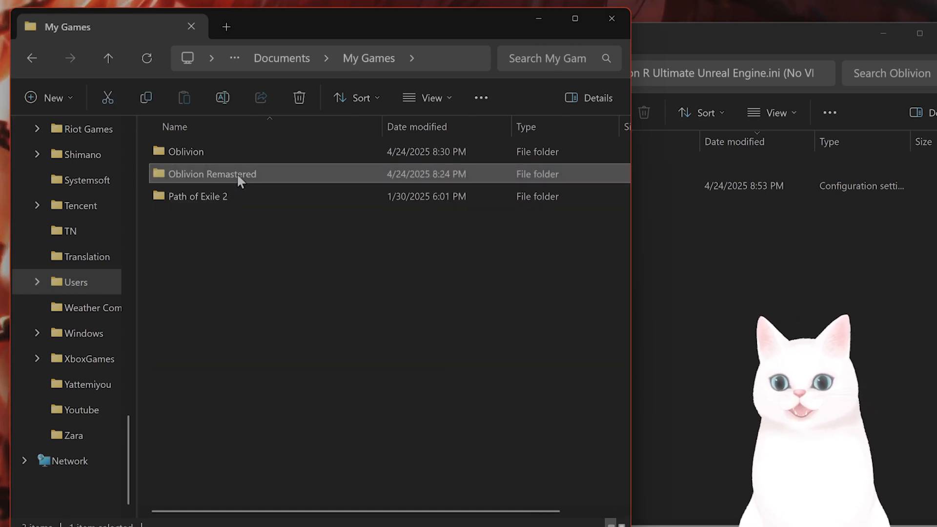
double_click(212, 174)
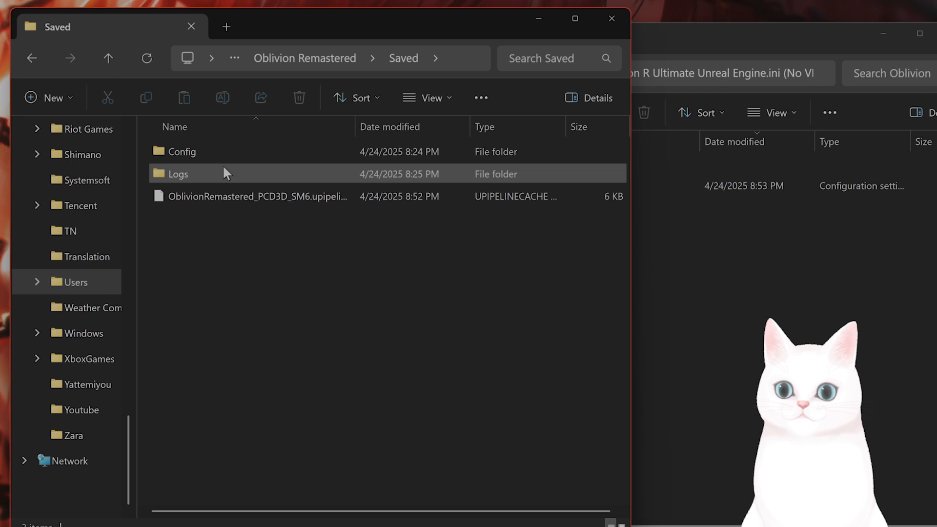
double_click(182, 152)
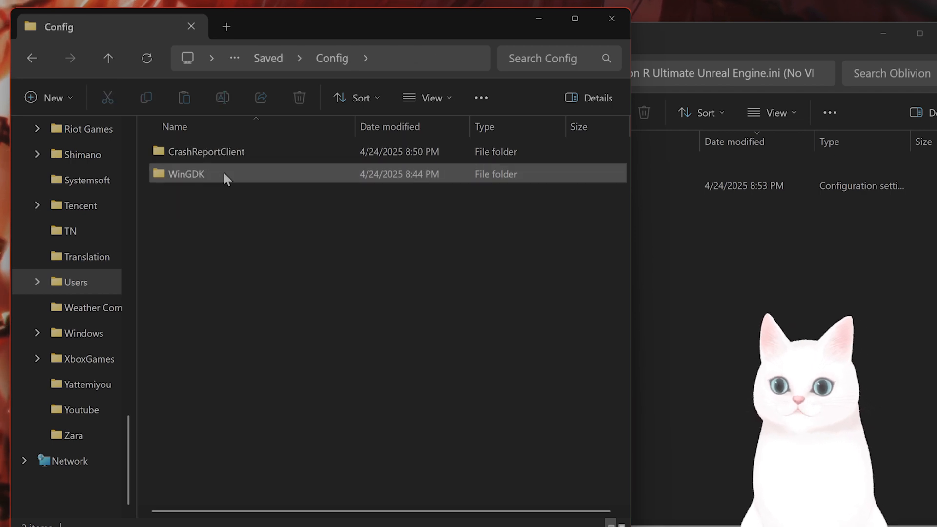
mouse_move(201, 177)
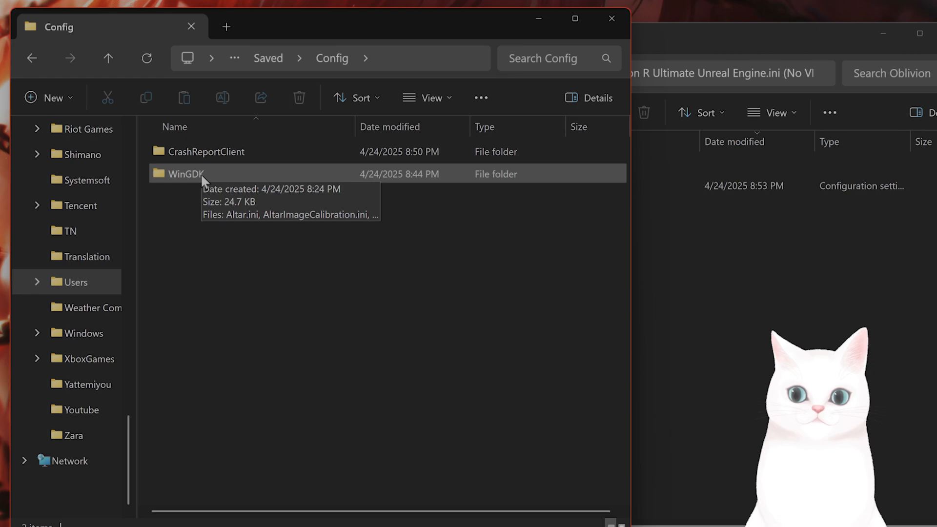
- Replace Engine.ini in the WinGDK folder with the new file and close the Explorer windows
left_click(182, 174)
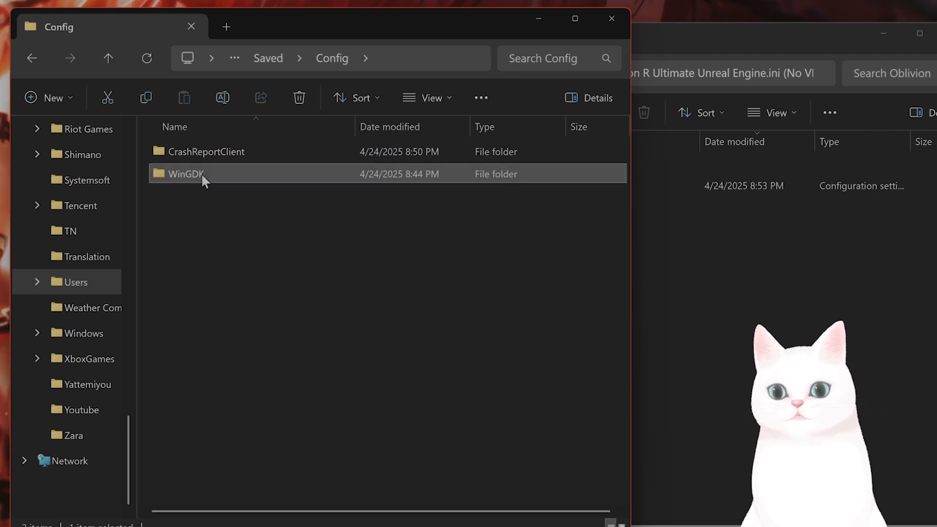
double_click(185, 173)
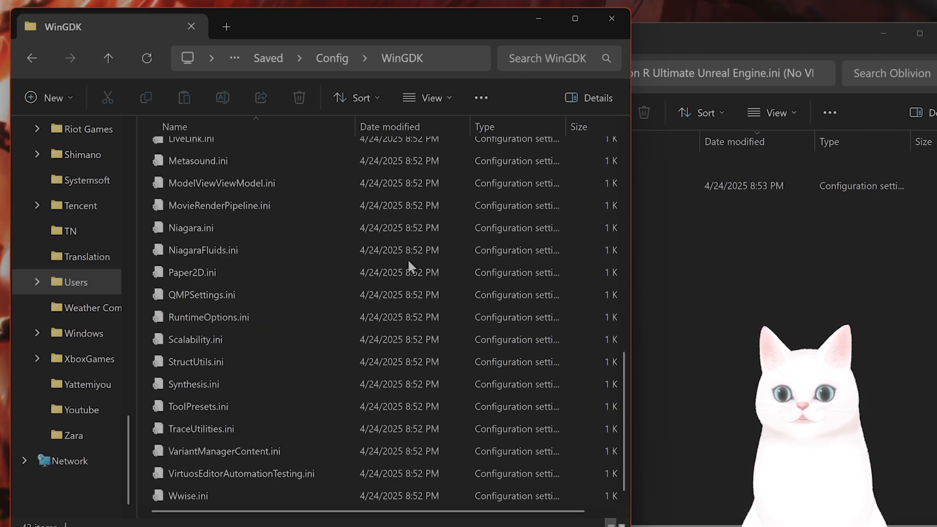
scroll("up", 3)
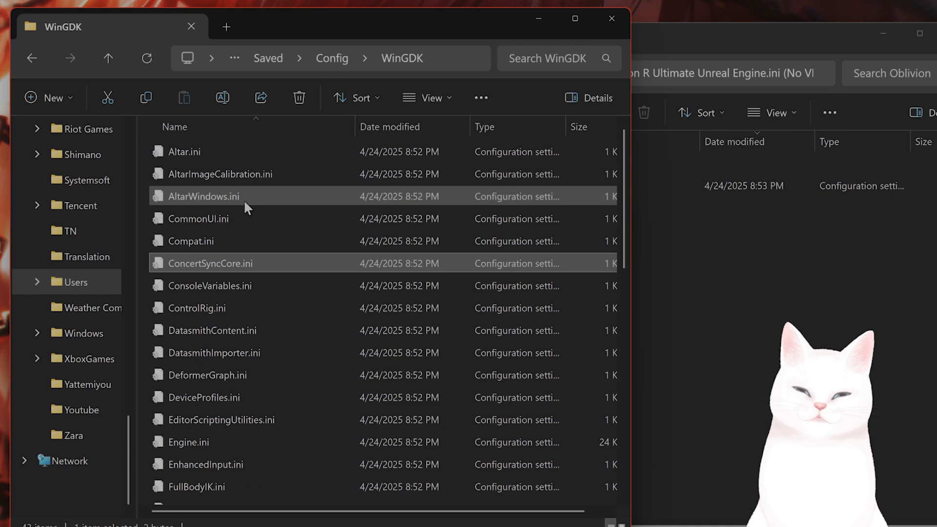
left_click(427, 97)
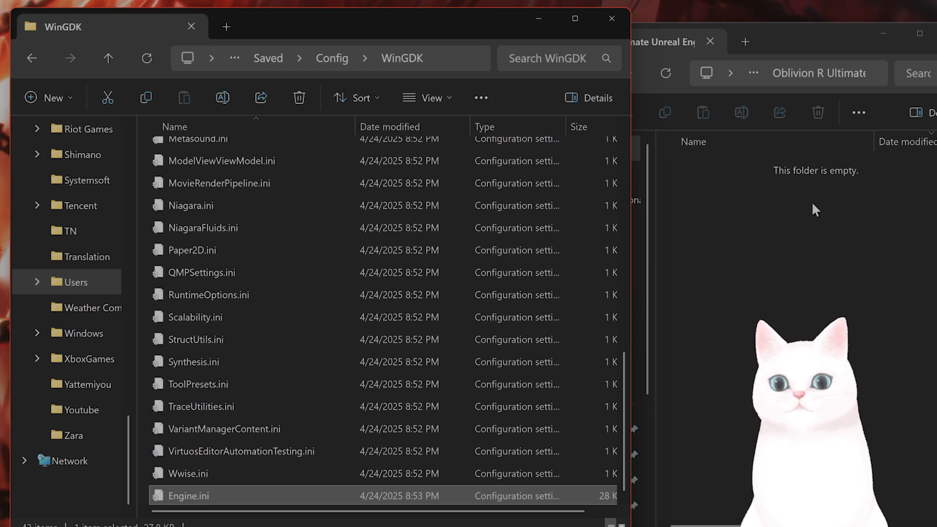
left_click(656, 41)
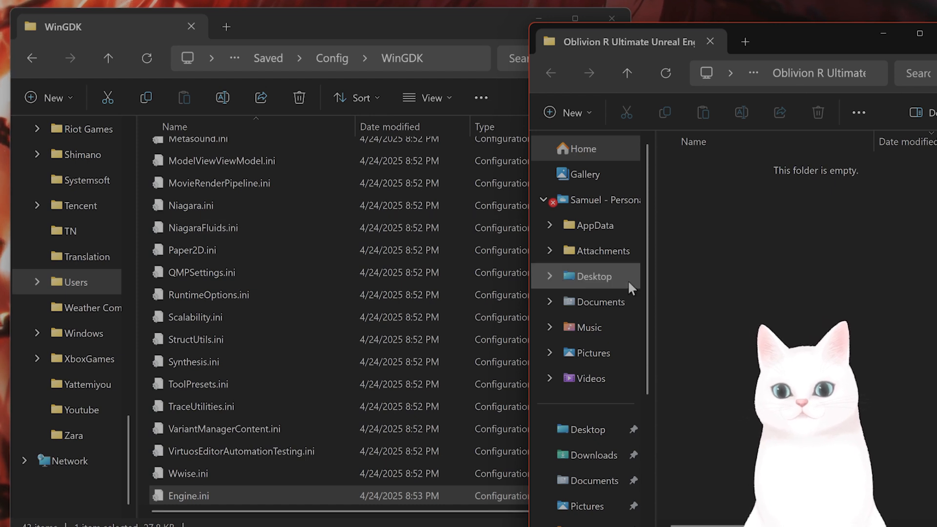
mouse_move(291, 502)
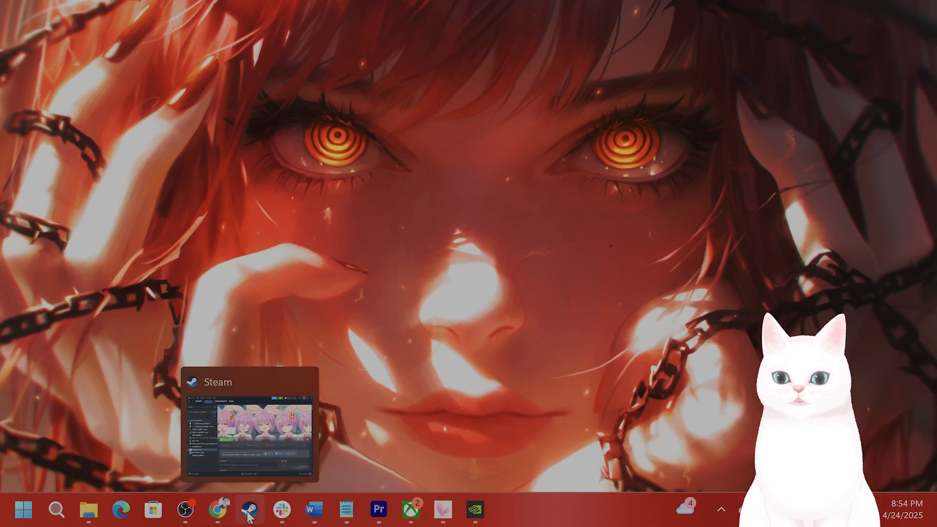
- View Path of Exile 2's Installed Files settings in its Steam Properties
left_click(249, 510)
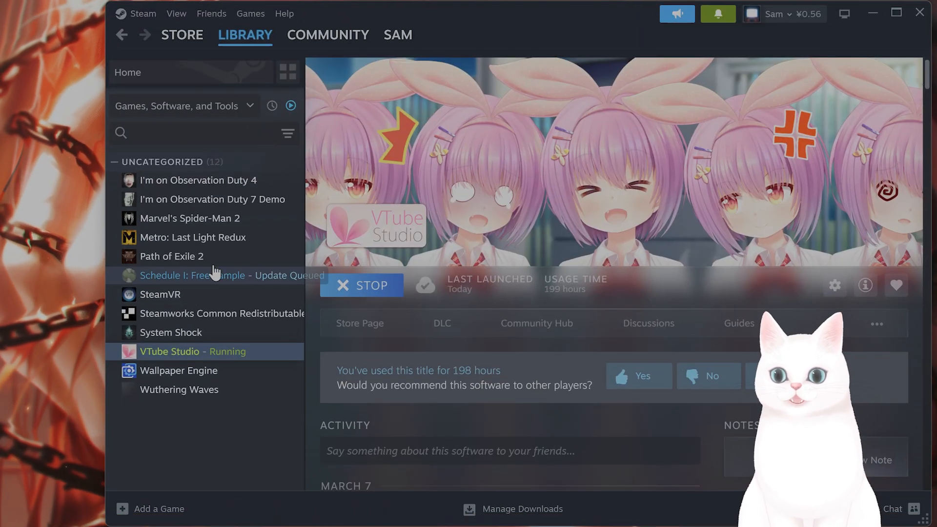
left_click(172, 256)
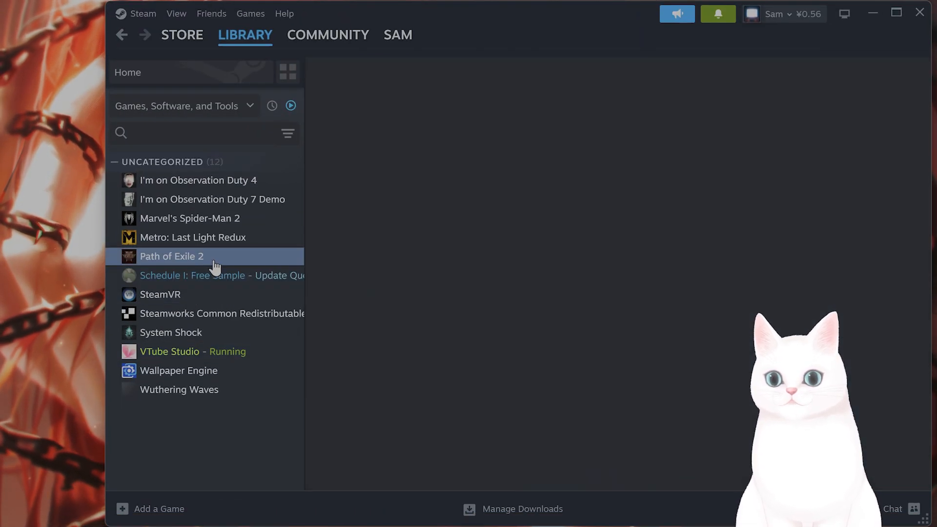
right_click(171, 256)
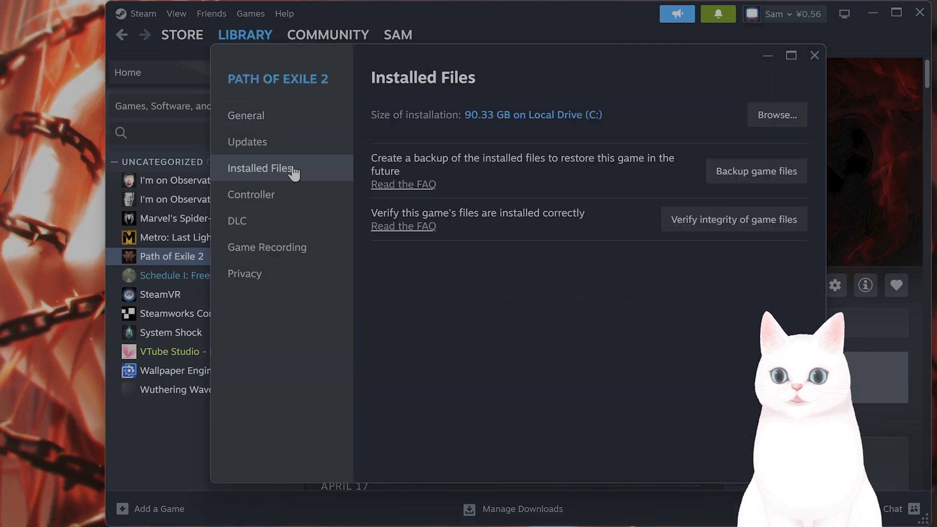
left_click(776, 115)
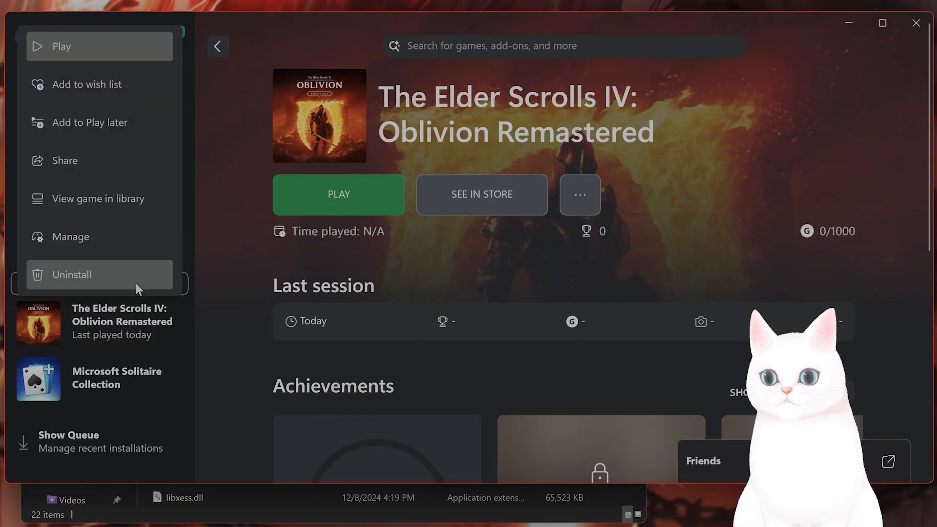
- Browse to Oblivion Remastered's install folder via Manage > Files in the Xbox app
left_click(70, 236)
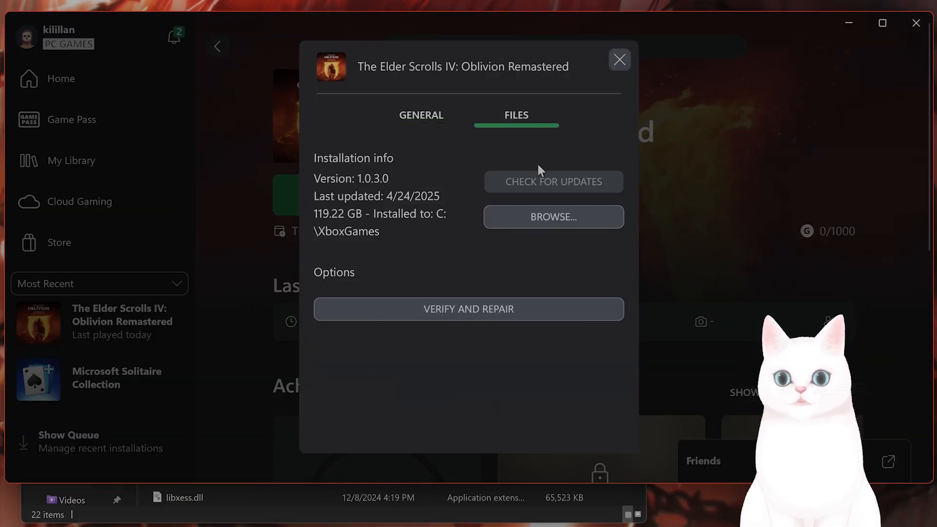
left_click(552, 217)
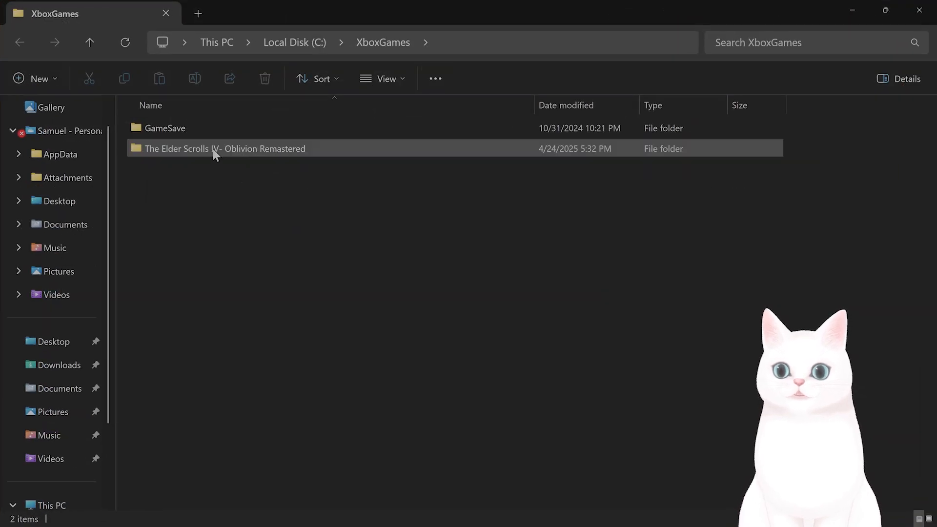
- Navigate into Oblivion Remastered\Content\OblivionRemastered\Binaries\WinGDK
double_click(223, 148)
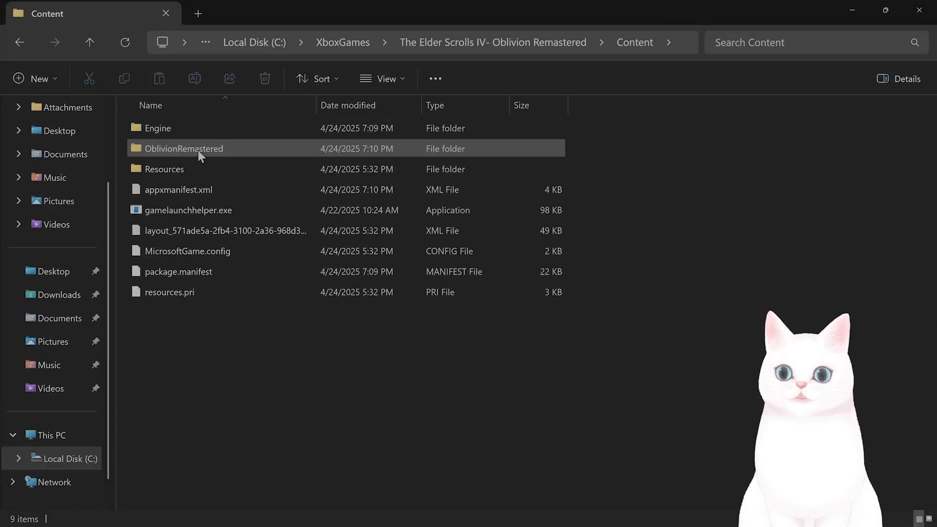
double_click(184, 148)
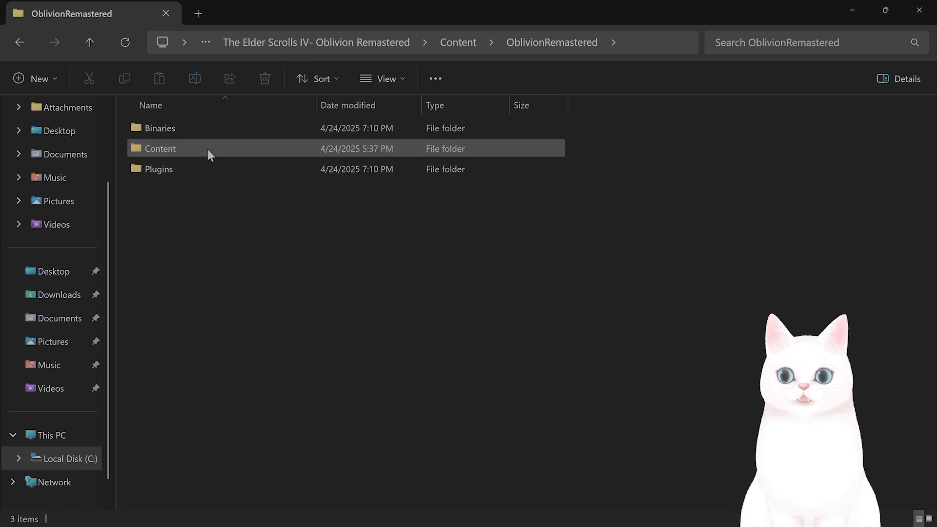
double_click(159, 149)
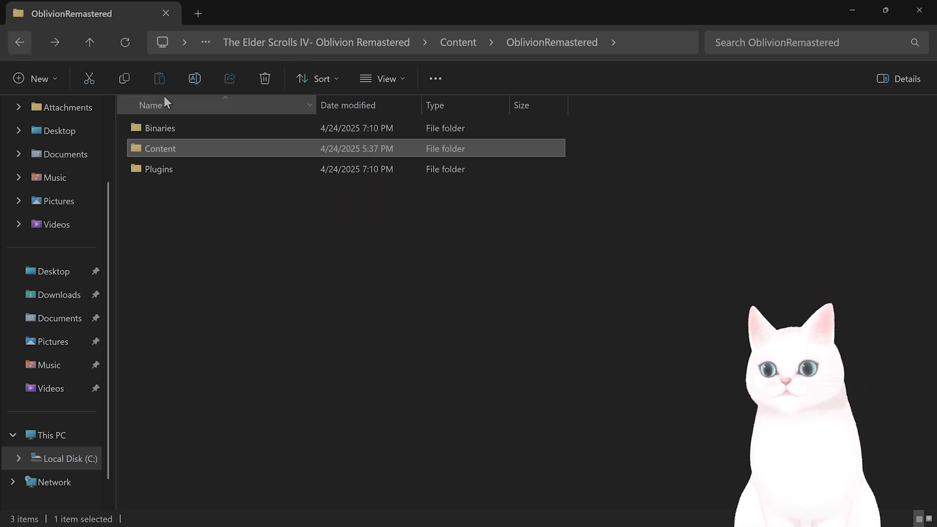
double_click(159, 128)
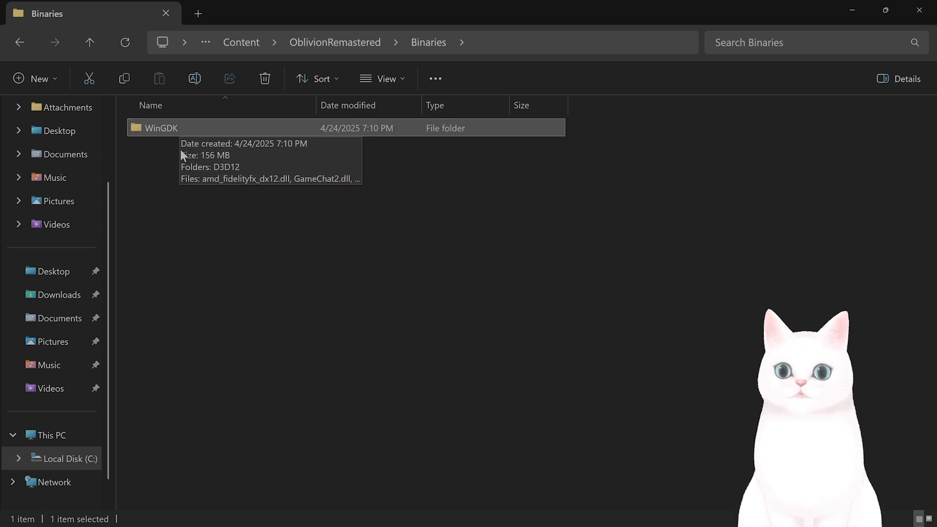
double_click(160, 127)
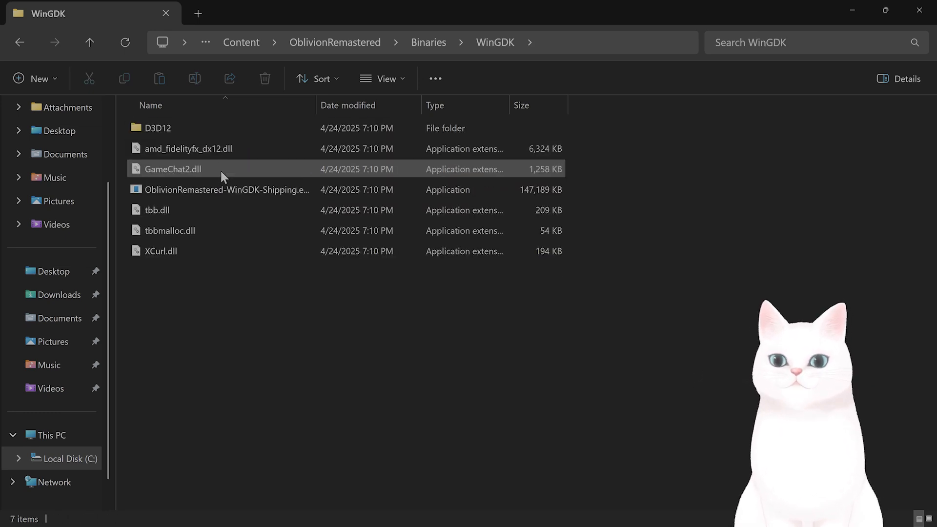
- Bring up Properties for the WinGDK Shipping executable
left_click(226, 189)
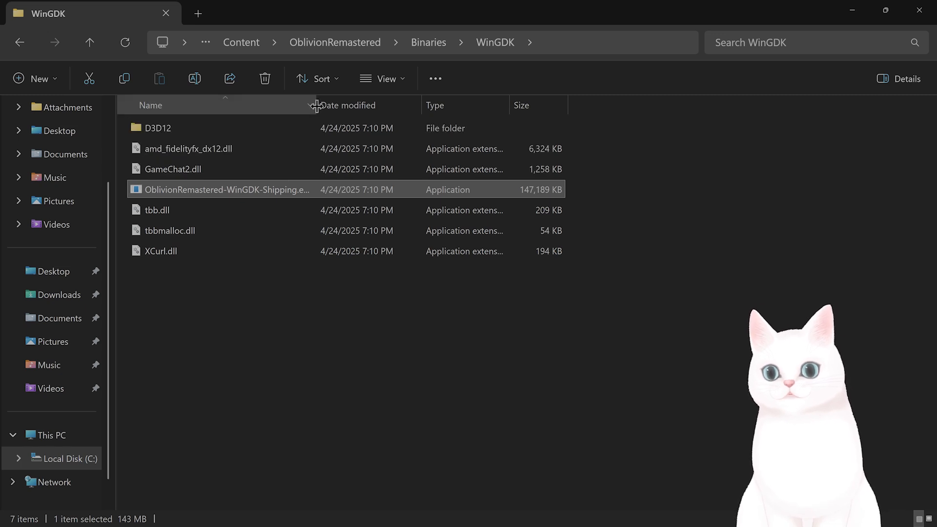
right_click(222, 189)
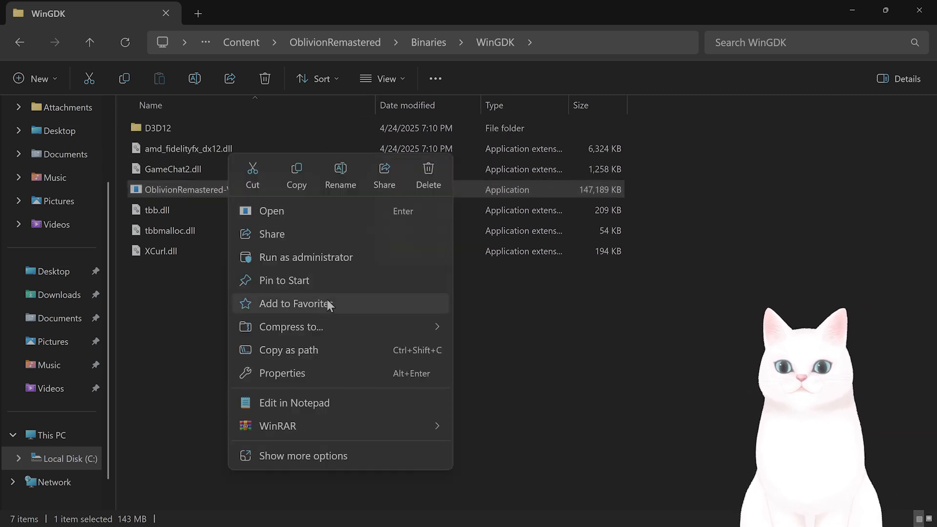
left_click(281, 373)
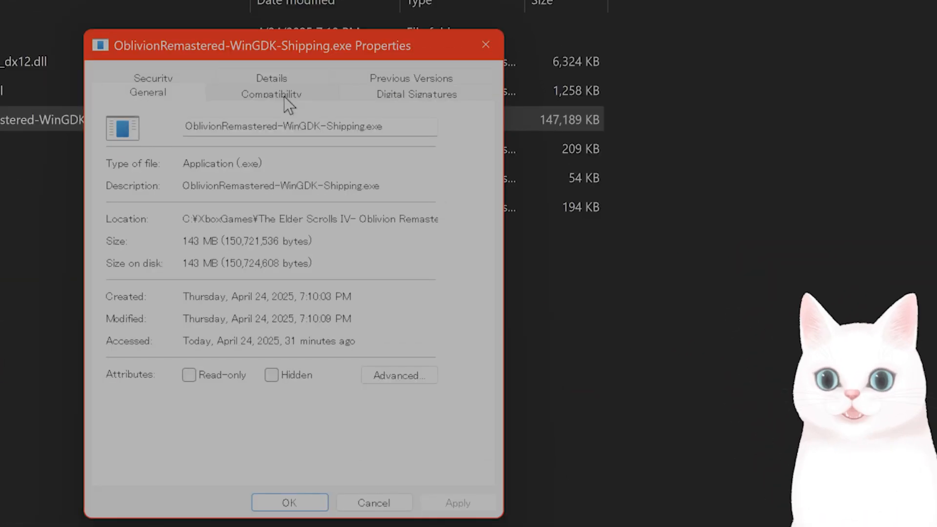
- On Compatibility, enable Disable fullscreen optimizations and Run as administrator, then OK
left_click(270, 94)
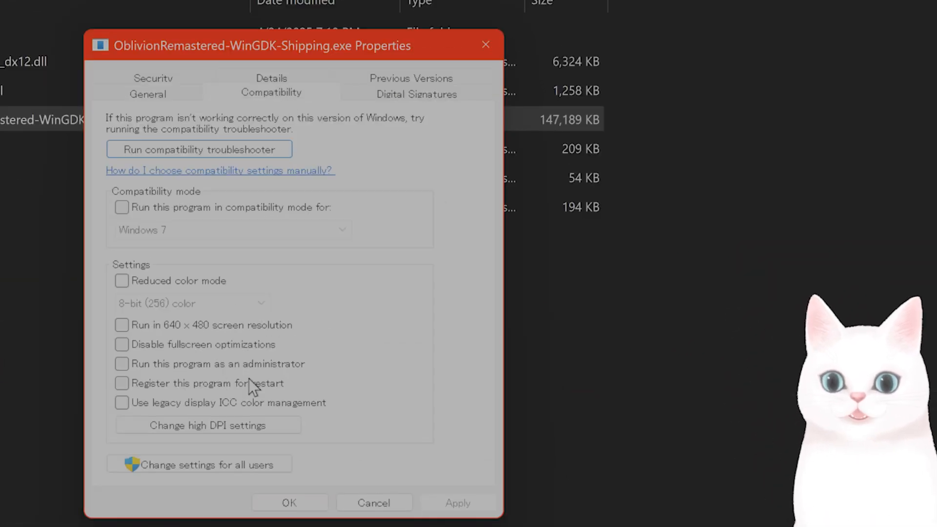
left_click(121, 345)
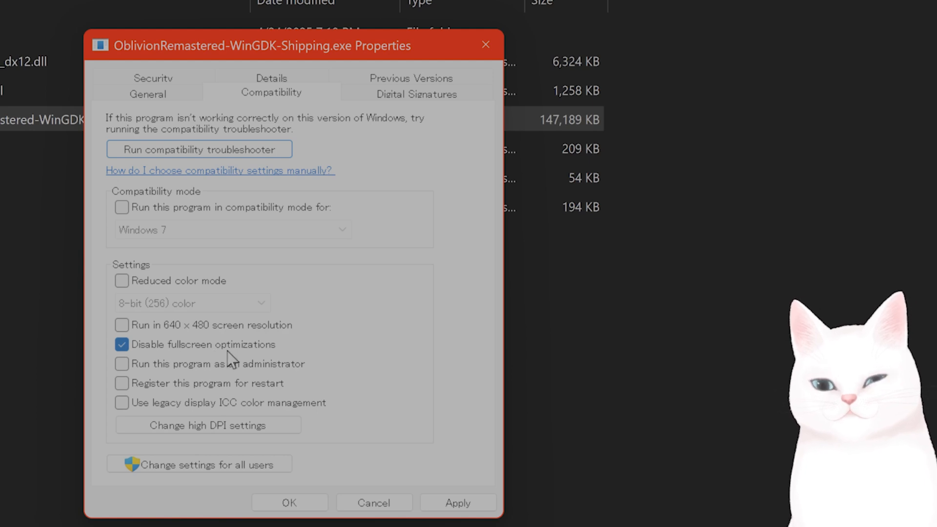
mouse_move(200, 370)
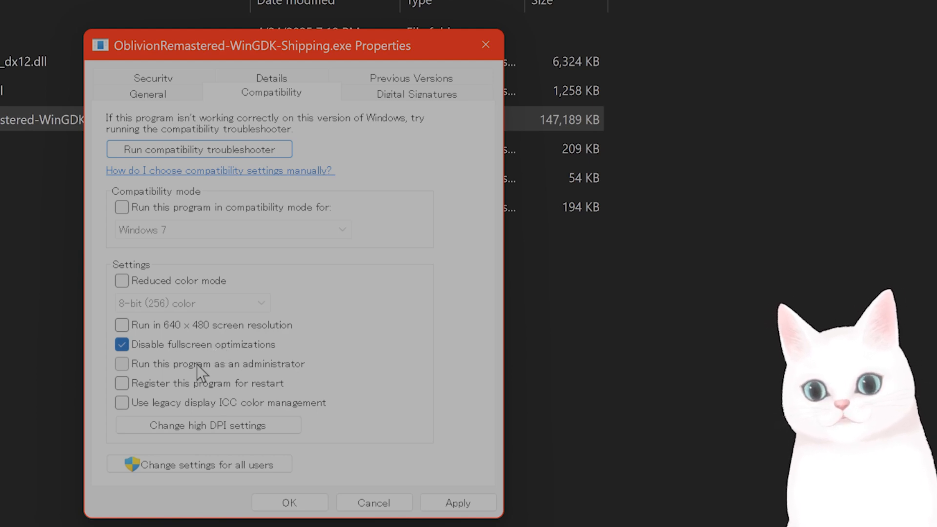
left_click(121, 364)
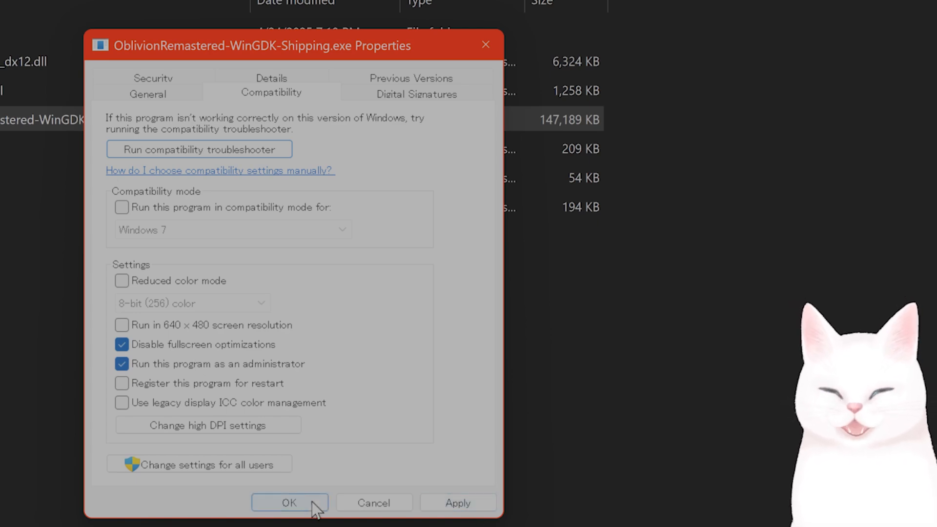
left_click(289, 501)
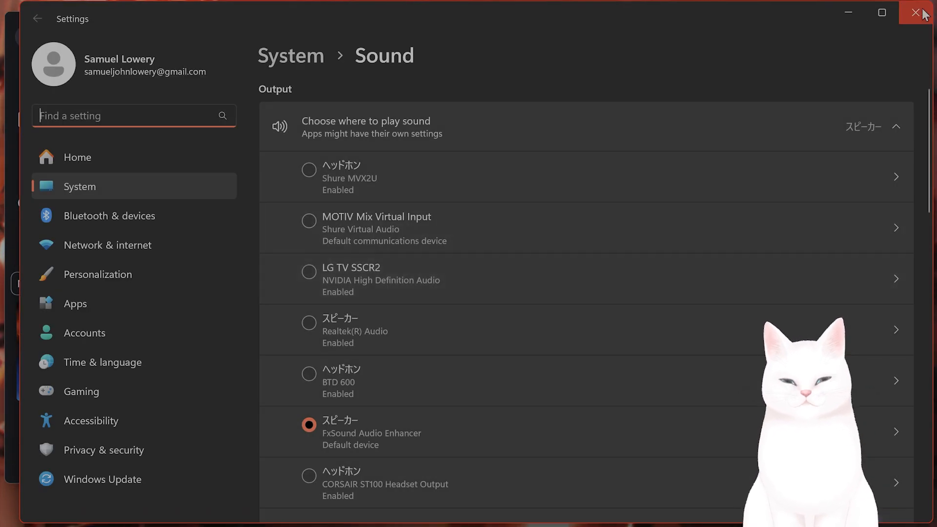
- Close the Windows Sound settings window to show the desktop
left_click(922, 11)
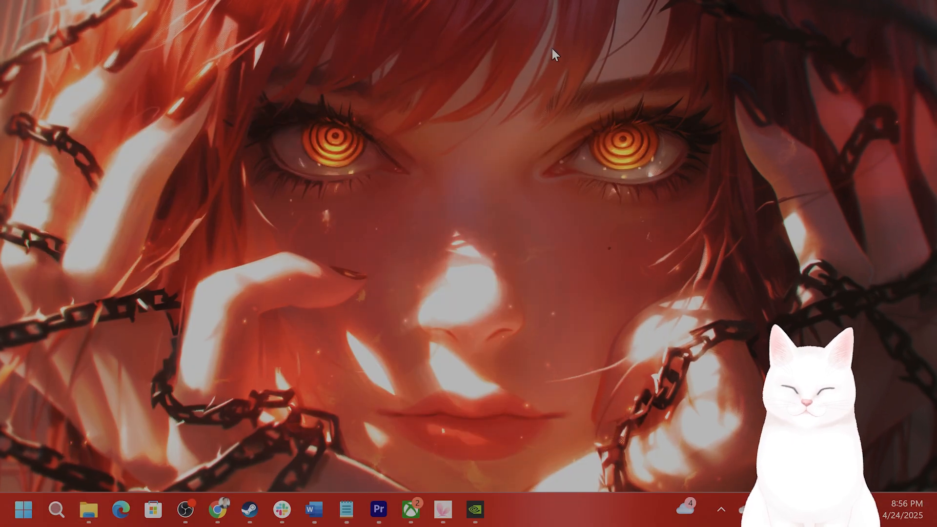
left_click(249, 510)
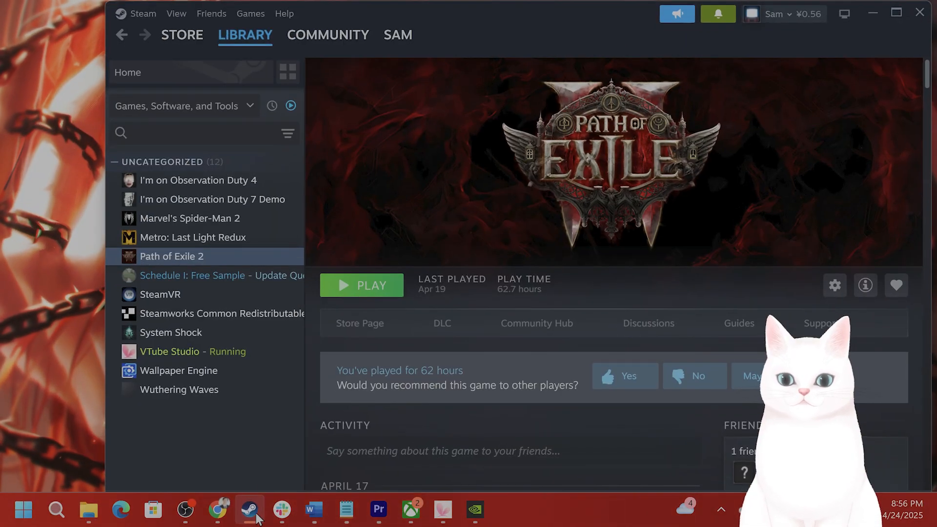
right_click(171, 256)
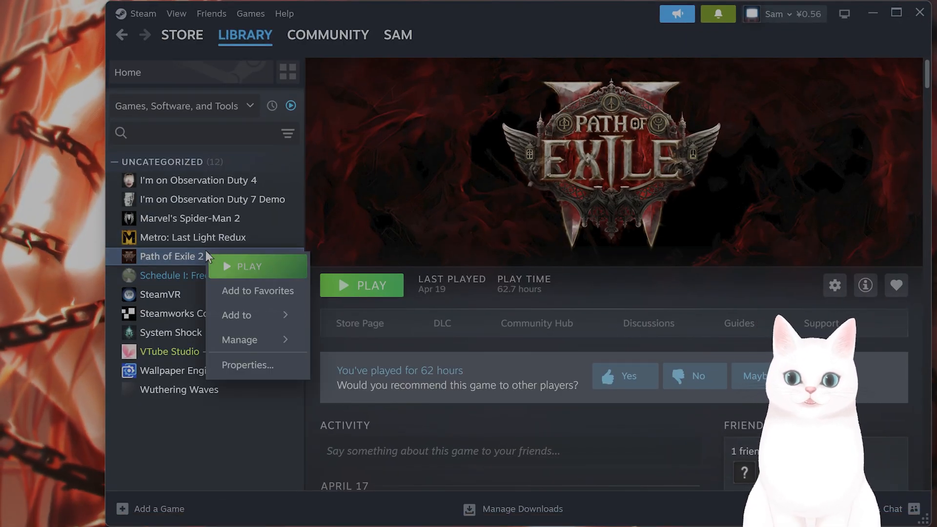
left_click(247, 364)
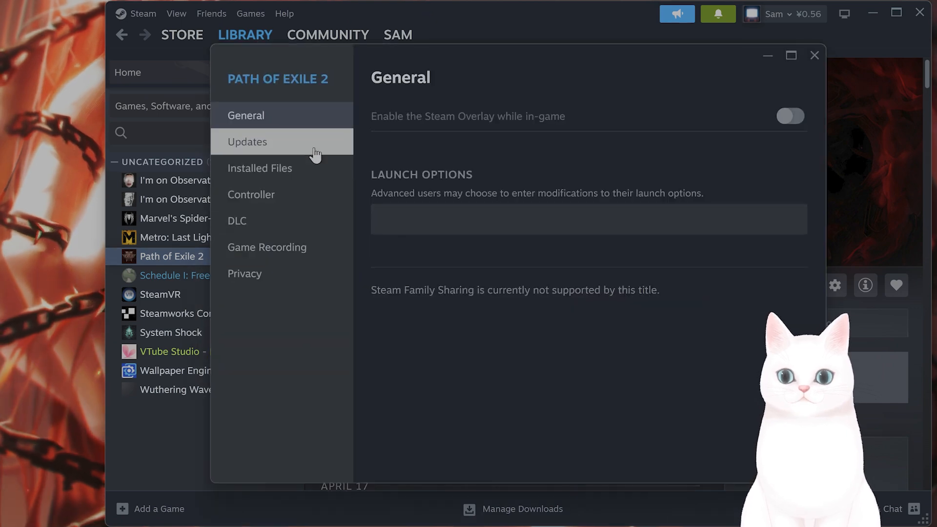
mouse_move(627, 130)
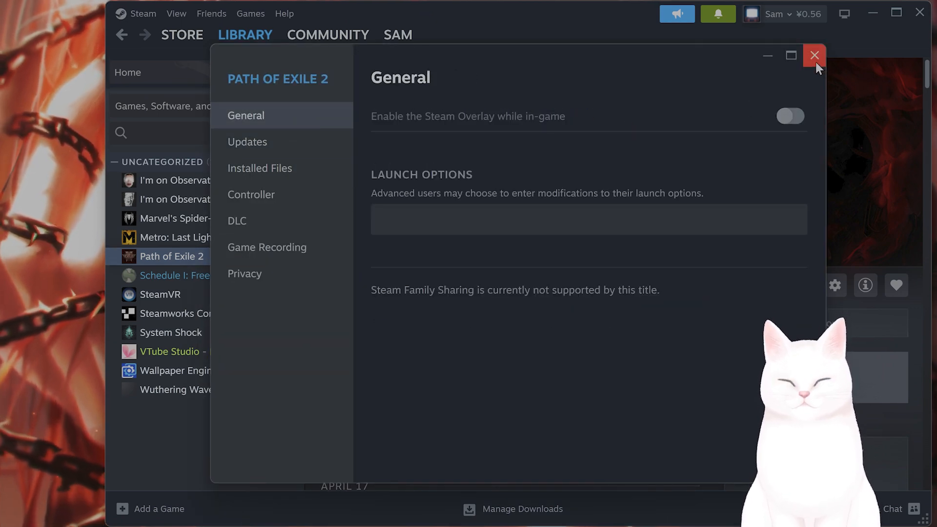
left_click(814, 54)
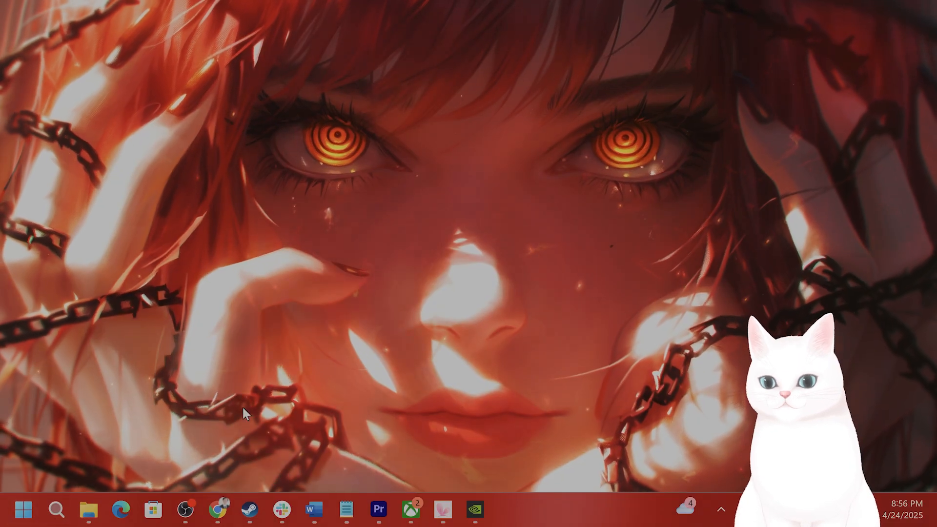